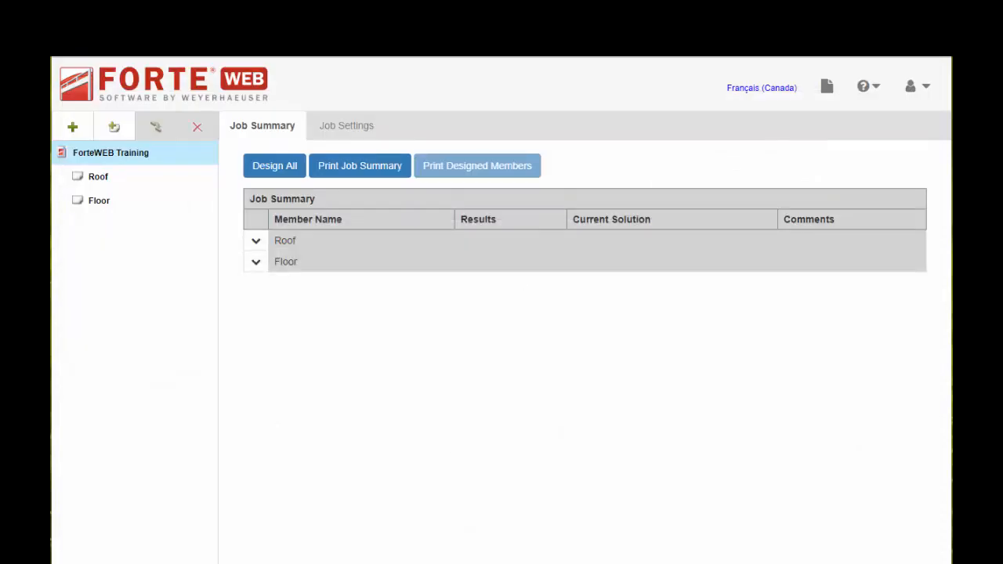
{"action": "mouse_move", "coordinate": [249, 153]}
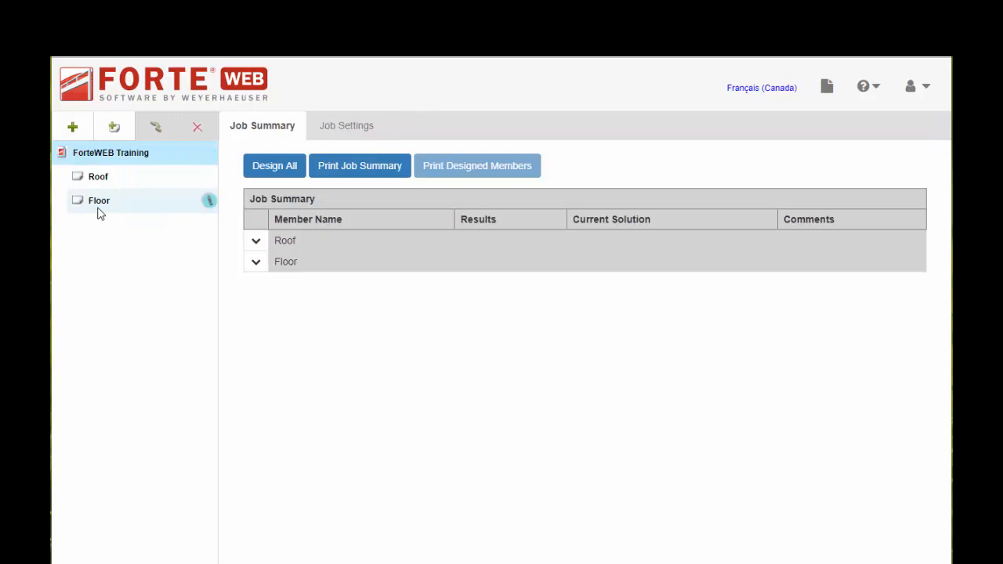
{"action": "mouse_move", "coordinate": [98, 200]}
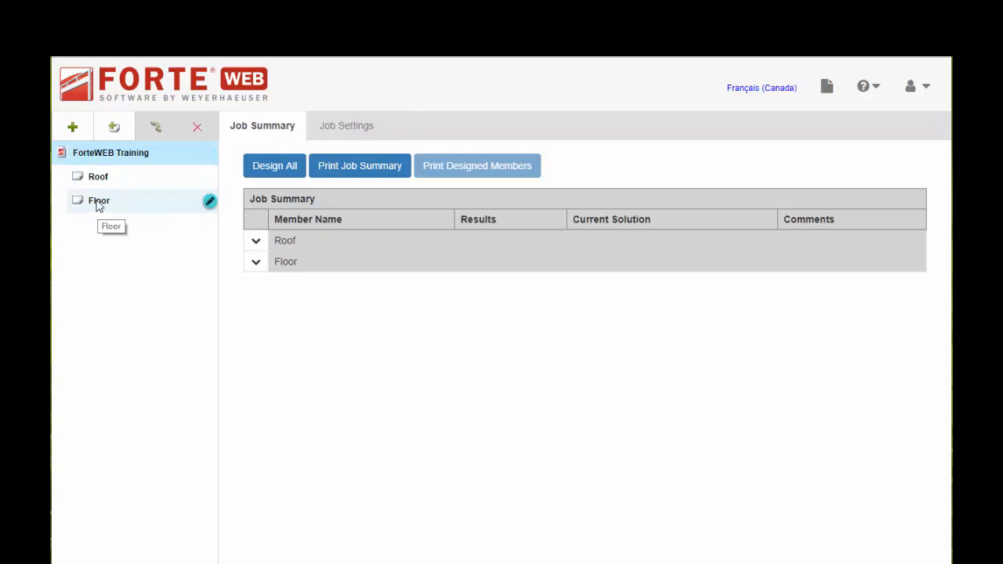
- Select the Floor level to view its Level Properties with a Residential building class
{"action": "left_click", "coordinate": [99, 200]}
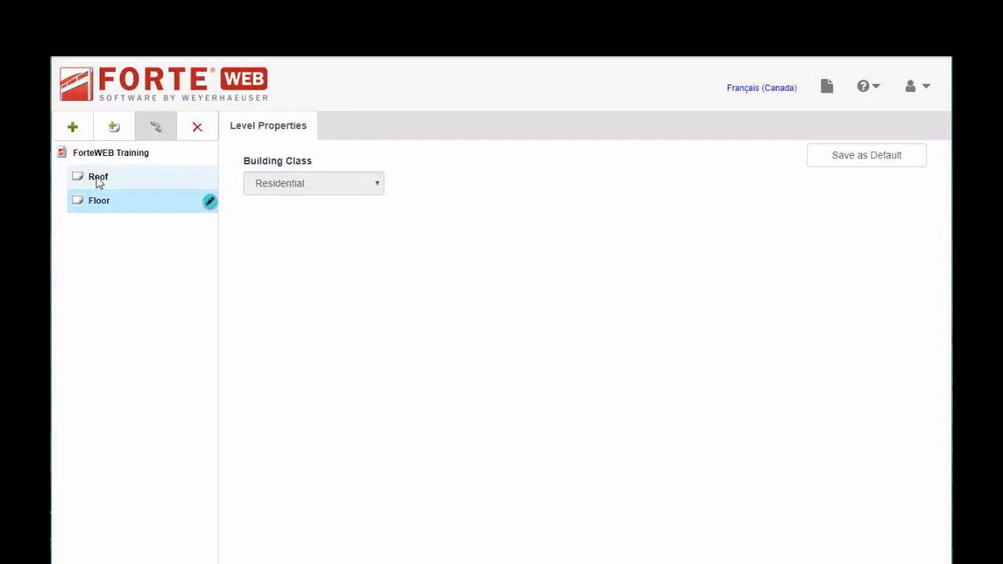
- Add a Joist member, named TJI, under the Floor level
{"action": "left_click", "coordinate": [71, 127]}
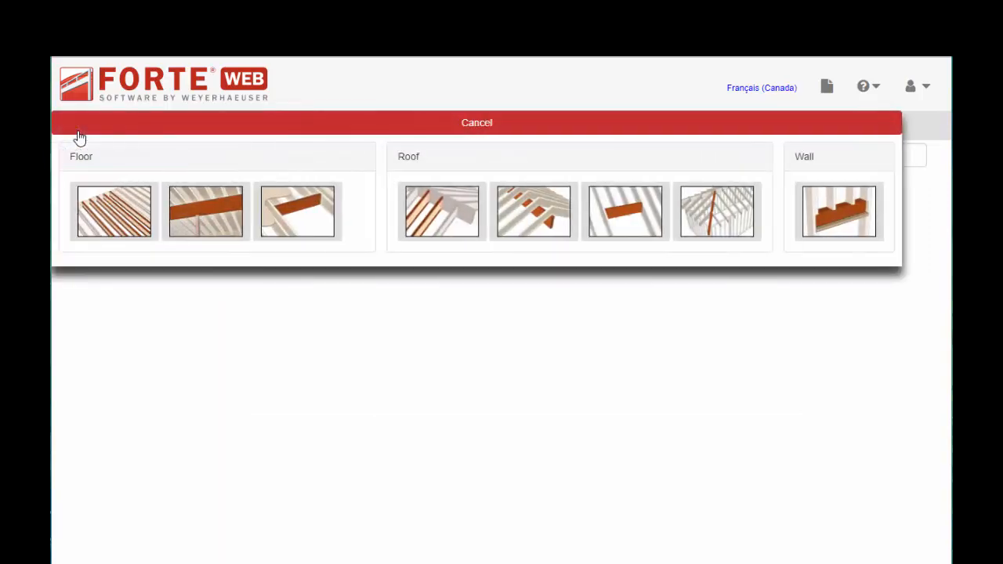
{"action": "mouse_move", "coordinate": [81, 148]}
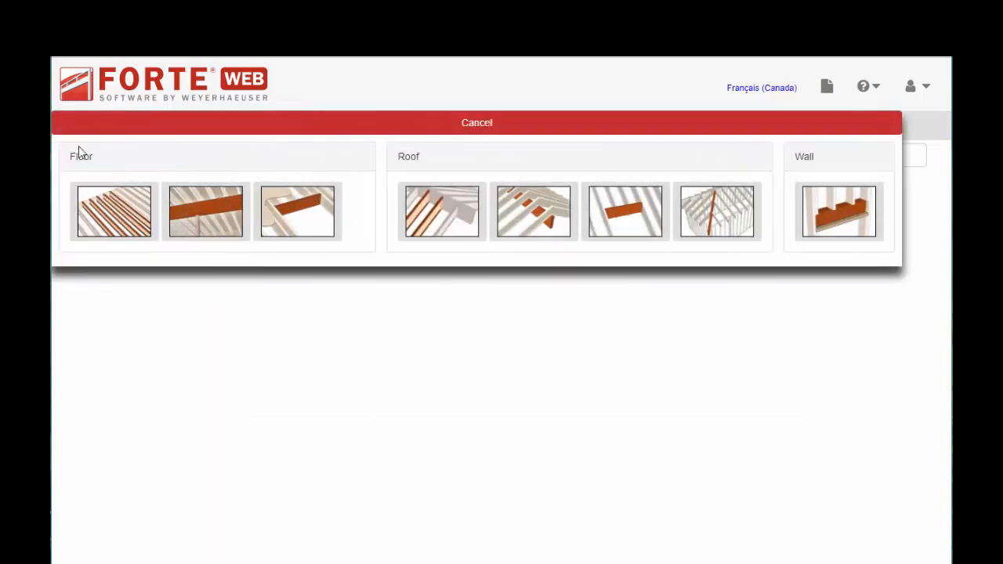
{"action": "mouse_move", "coordinate": [95, 203]}
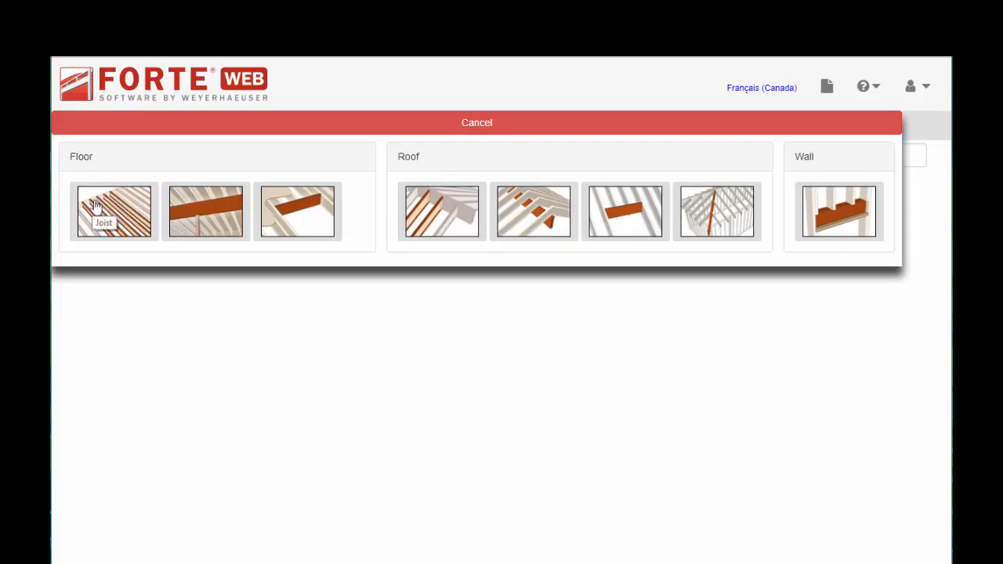
{"action": "left_click", "coordinate": [114, 211]}
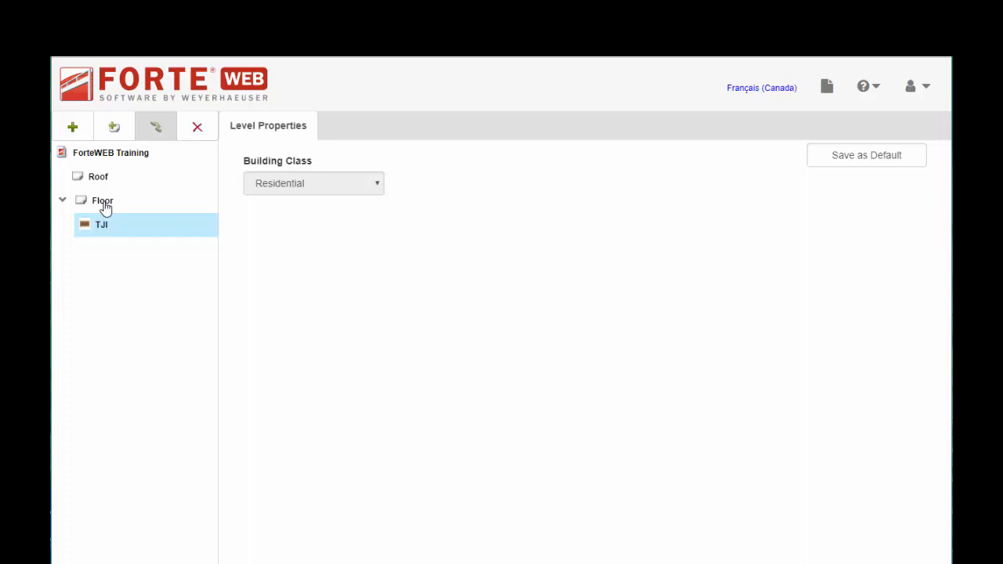
- Rename the TJI joist member to FJ-4 and confirm
{"action": "left_click", "coordinate": [100, 225]}
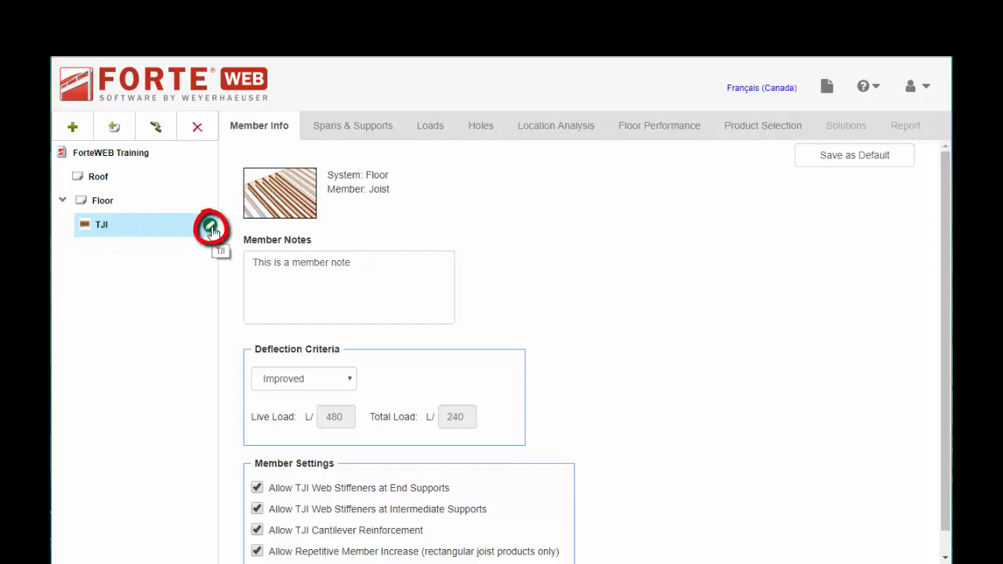
{"action": "double_click", "coordinate": [101, 225]}
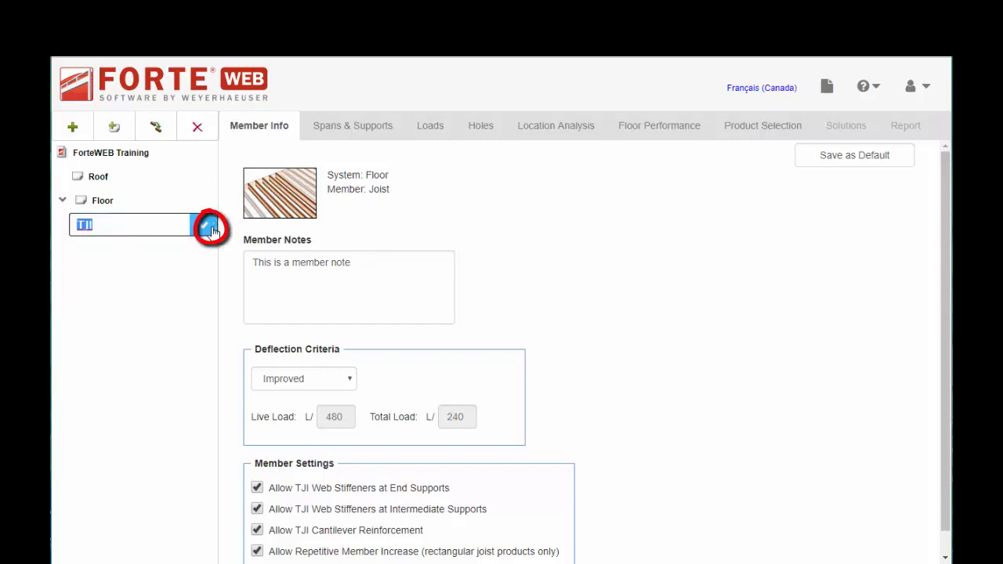
{"action": "type", "text": "FJ-4"}
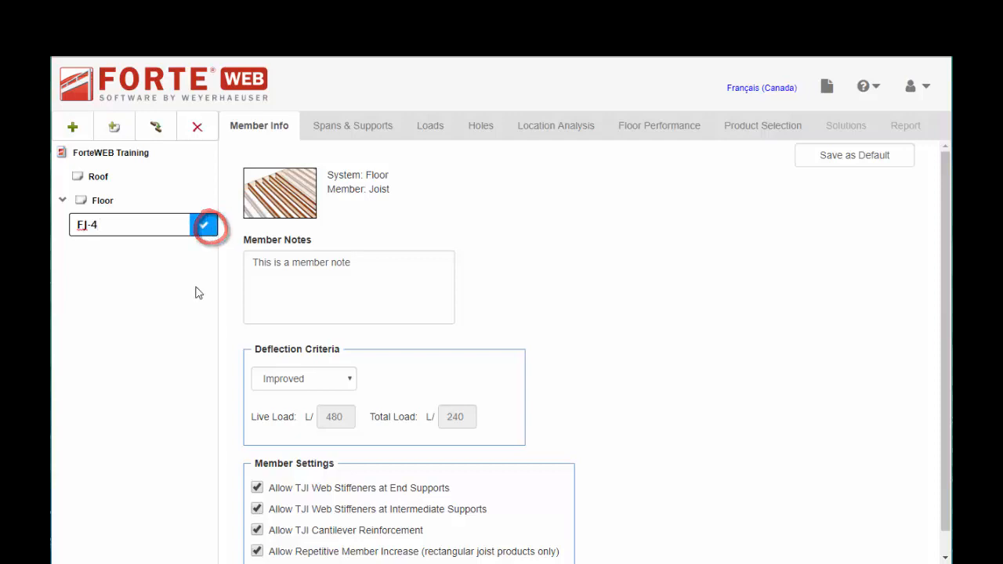
{"action": "left_click", "coordinate": [205, 226]}
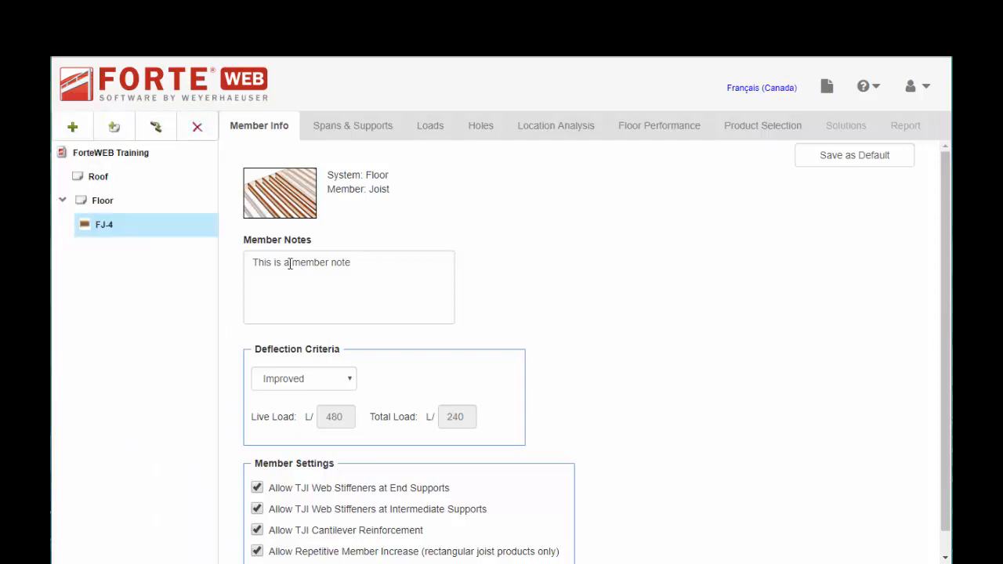
- Replace FJ-4's placeholder member note with '1st Floor Kitchen'
{"action": "triple_click", "coordinate": [301, 261]}
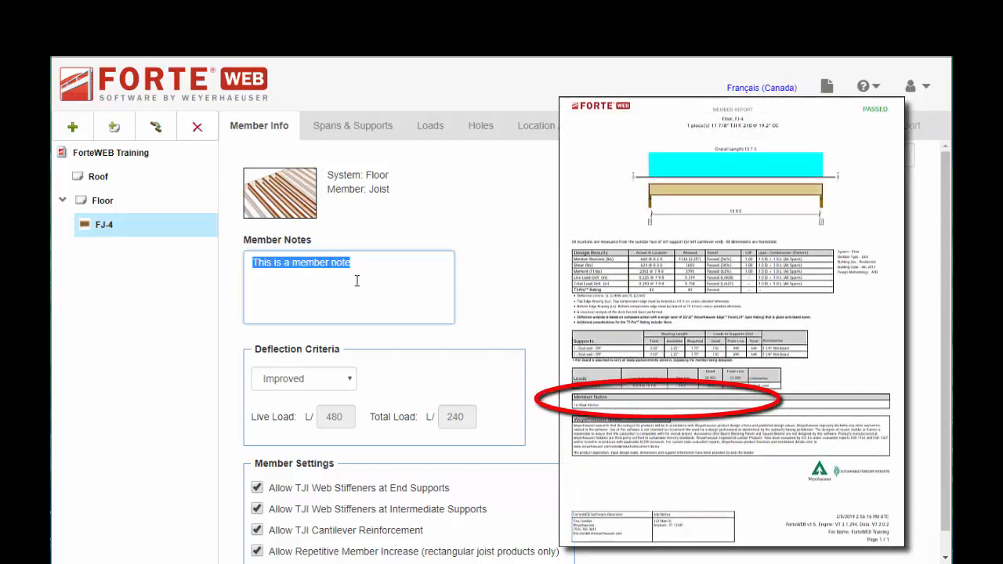
{"action": "key", "text": "Delete"}
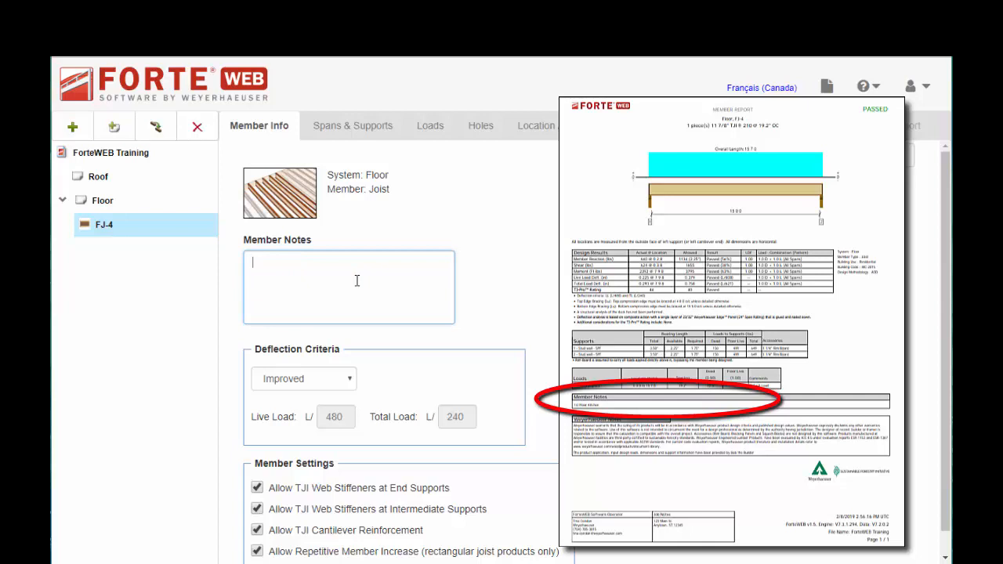
{"action": "type", "text": "1st Floor"}
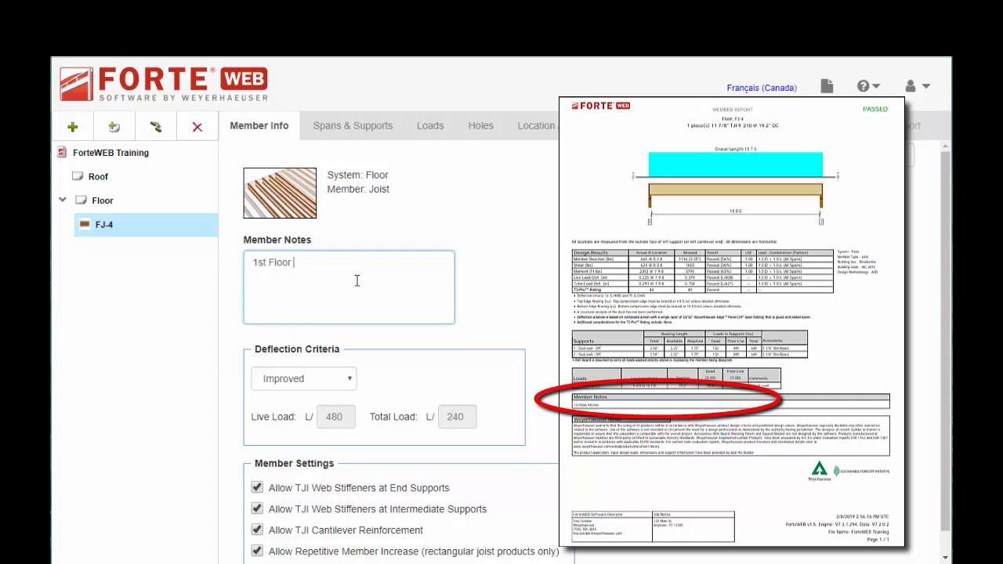
{"action": "type", "text": "Kitchen"}
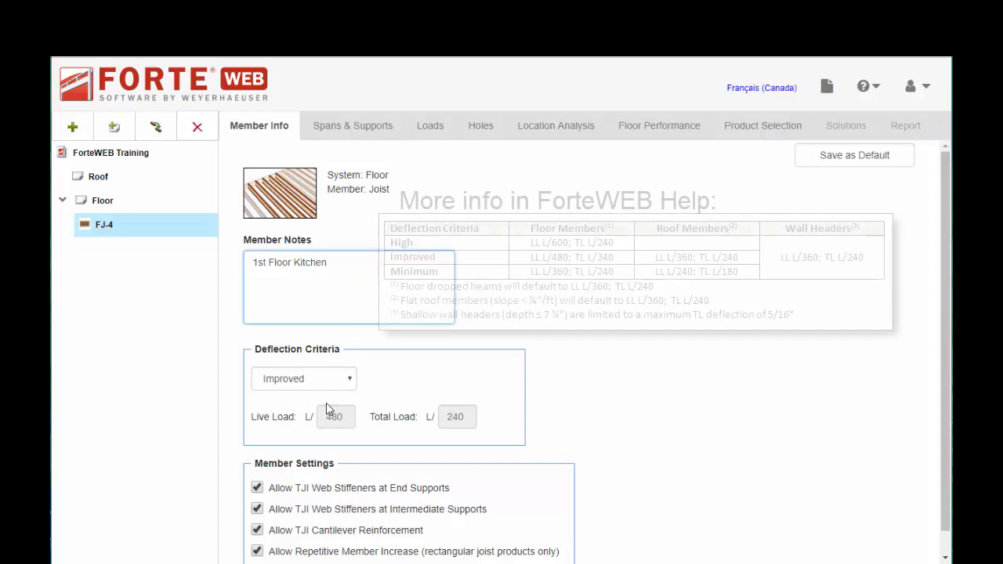
{"action": "left_click", "coordinate": [303, 378]}
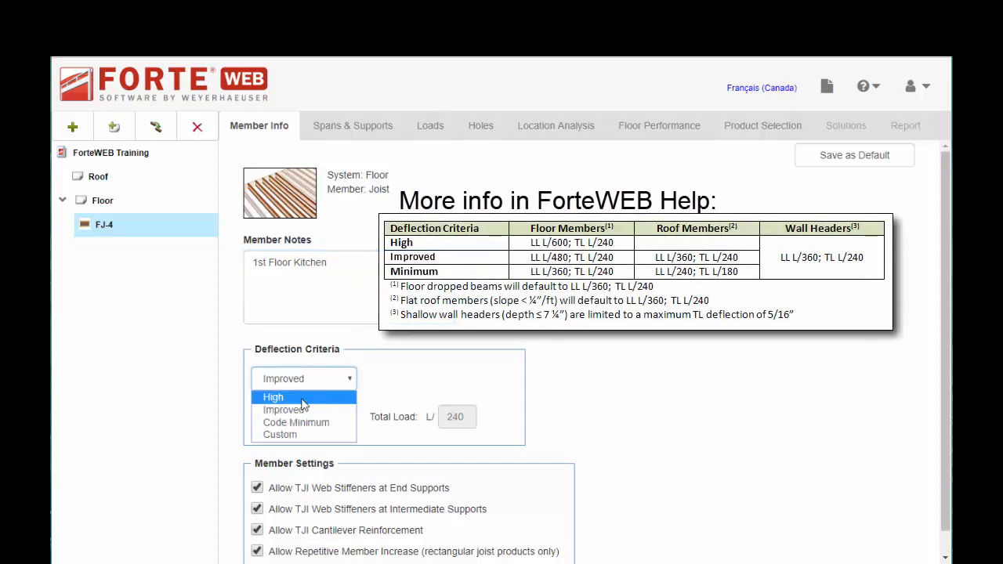
{"action": "mouse_move", "coordinate": [298, 435]}
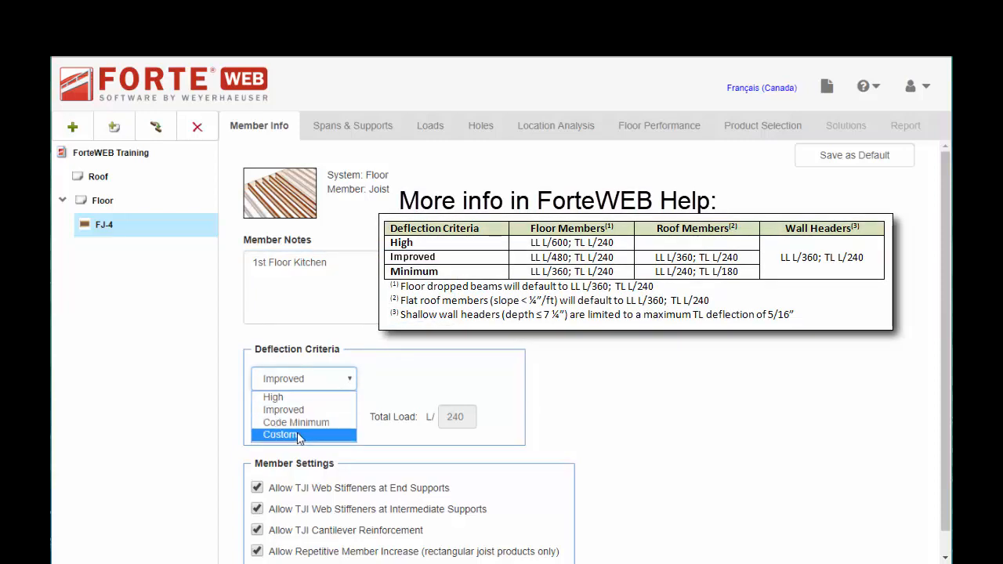
{"action": "left_click", "coordinate": [279, 435]}
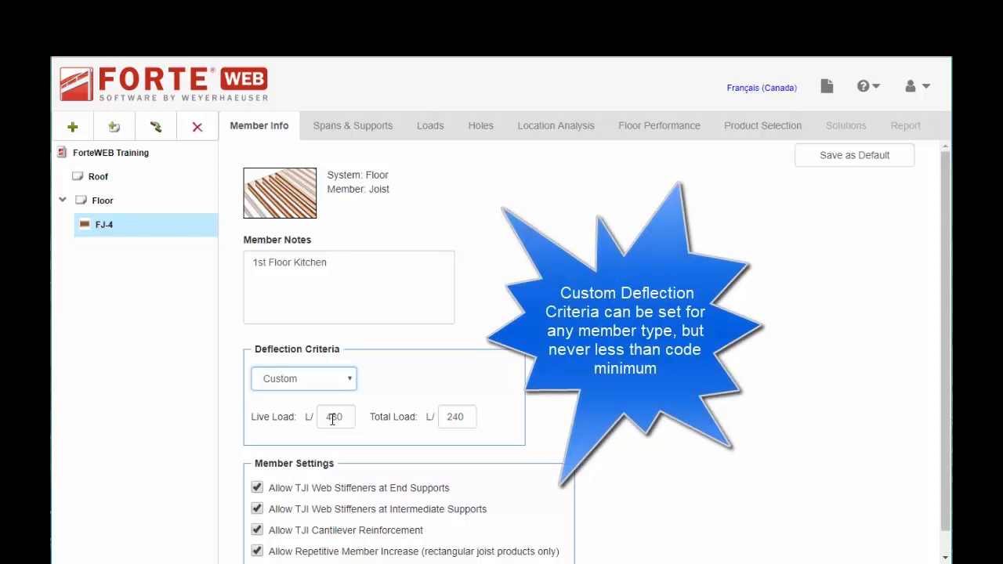
{"action": "left_click", "coordinate": [349, 378]}
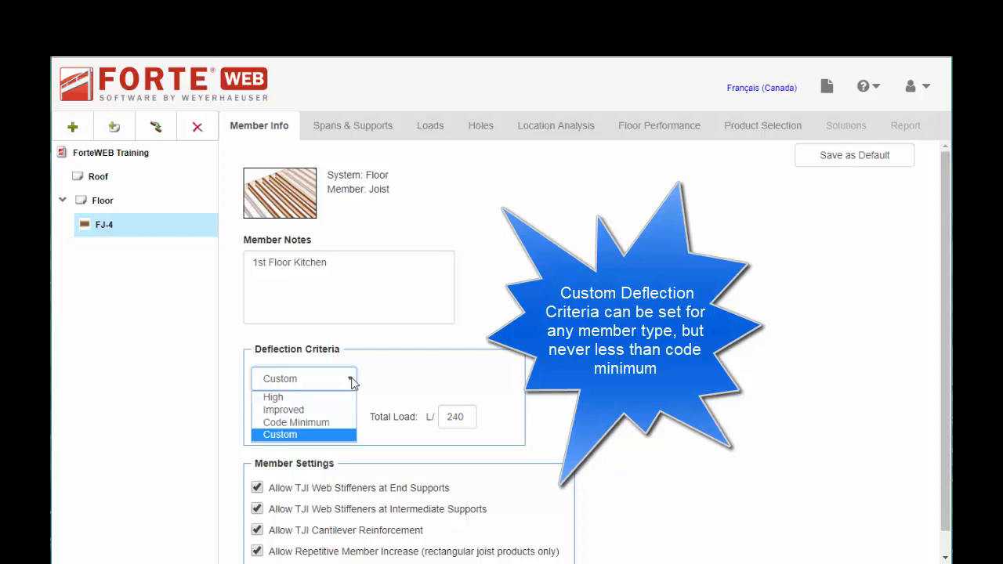
{"action": "left_click", "coordinate": [283, 408]}
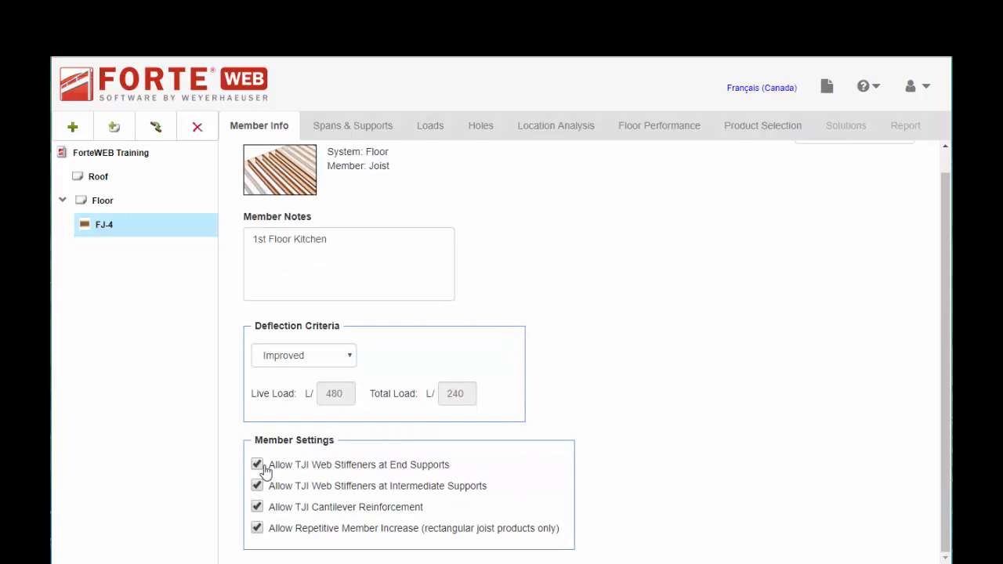
{"action": "mouse_move", "coordinate": [267, 535]}
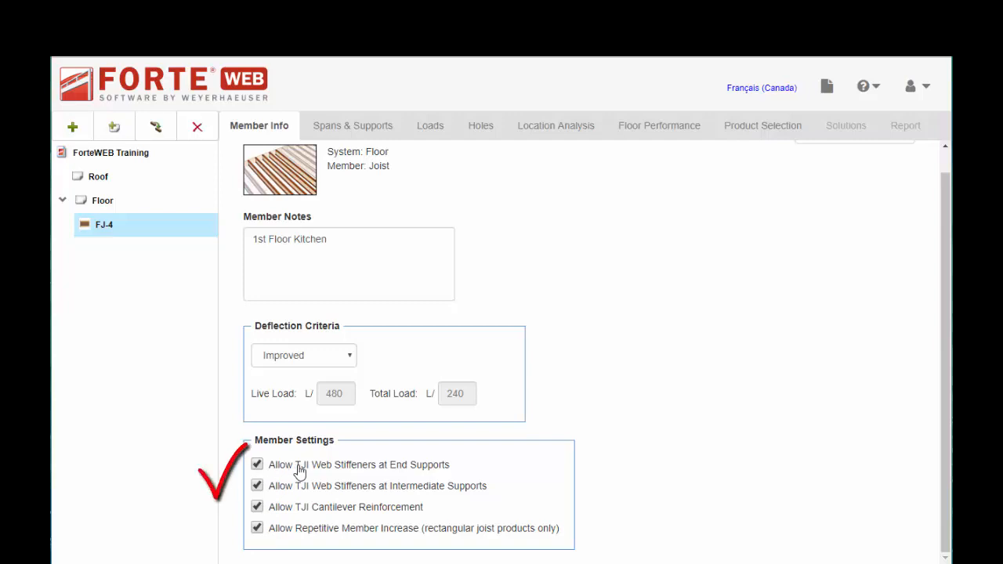
{"action": "mouse_move", "coordinate": [351, 474]}
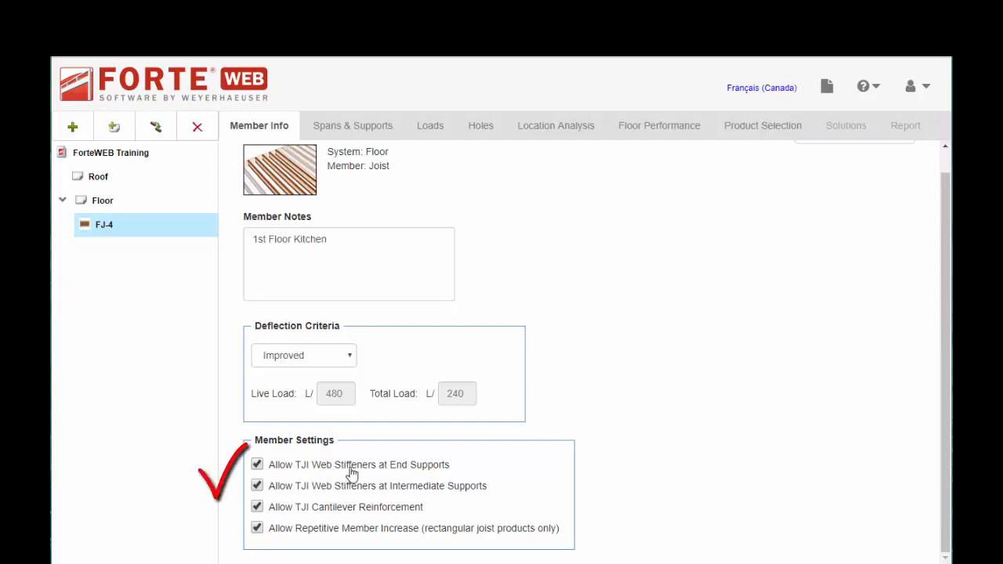
{"action": "mouse_move", "coordinate": [408, 477]}
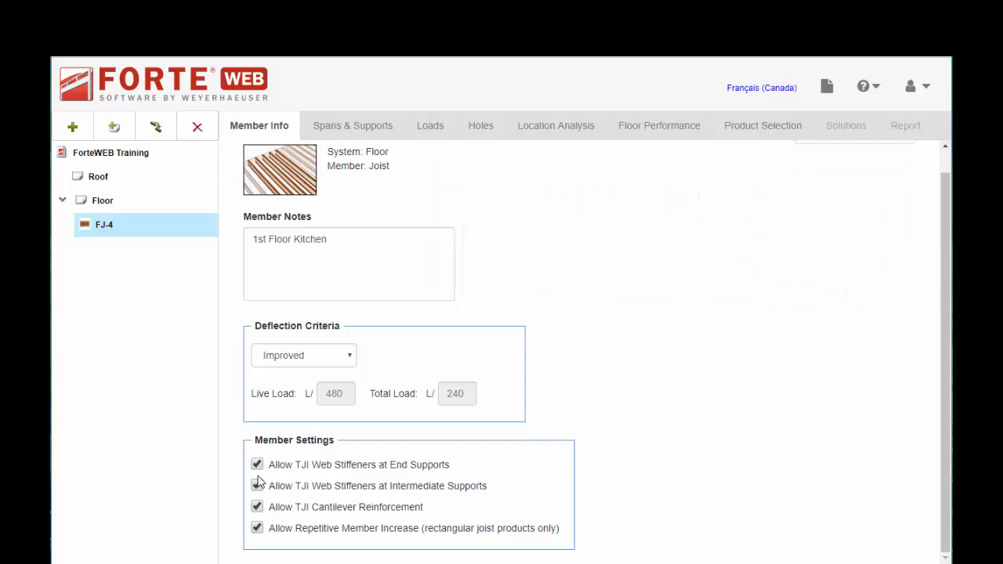
- Tick both TJI Web Stiffeners options and Allow Repetitive Member Increase for FJ-4
{"action": "left_click", "coordinate": [257, 464]}
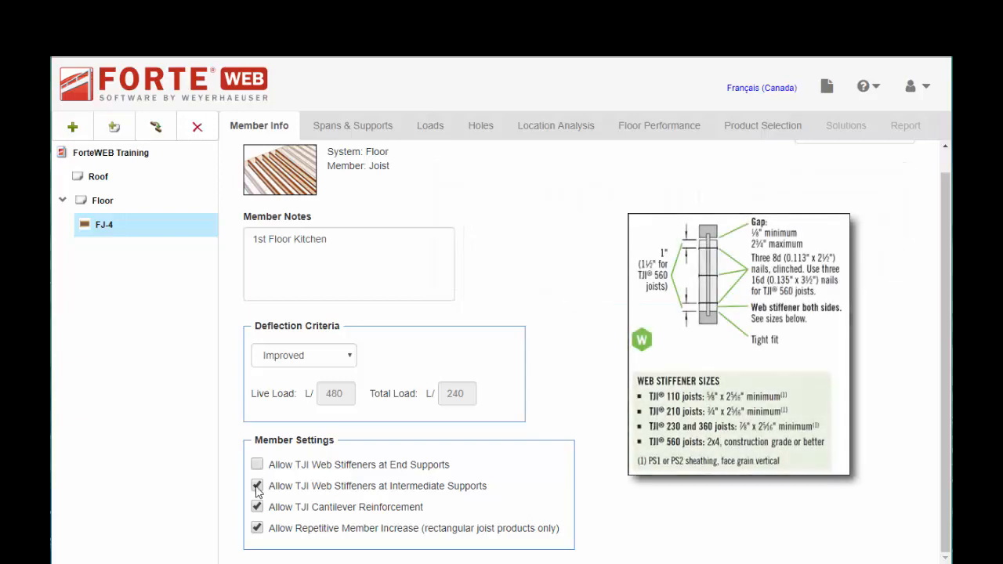
{"action": "left_click", "coordinate": [257, 486]}
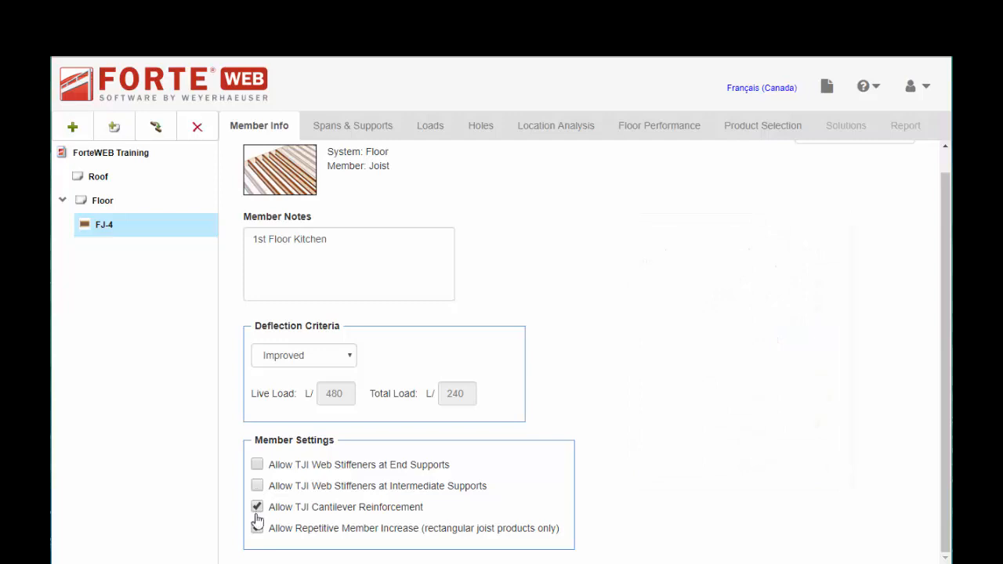
{"action": "left_click", "coordinate": [256, 527]}
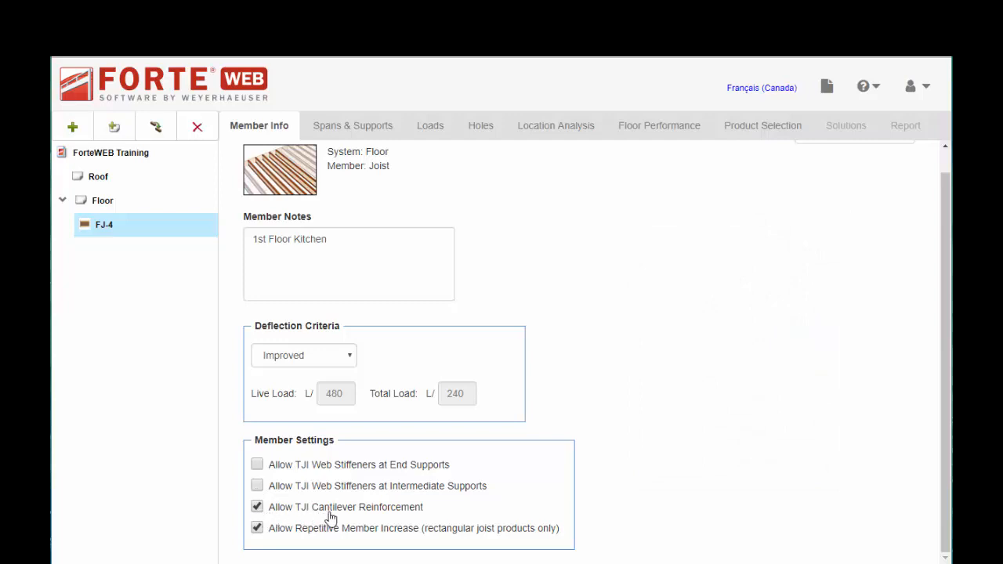
{"action": "left_click", "coordinate": [257, 506]}
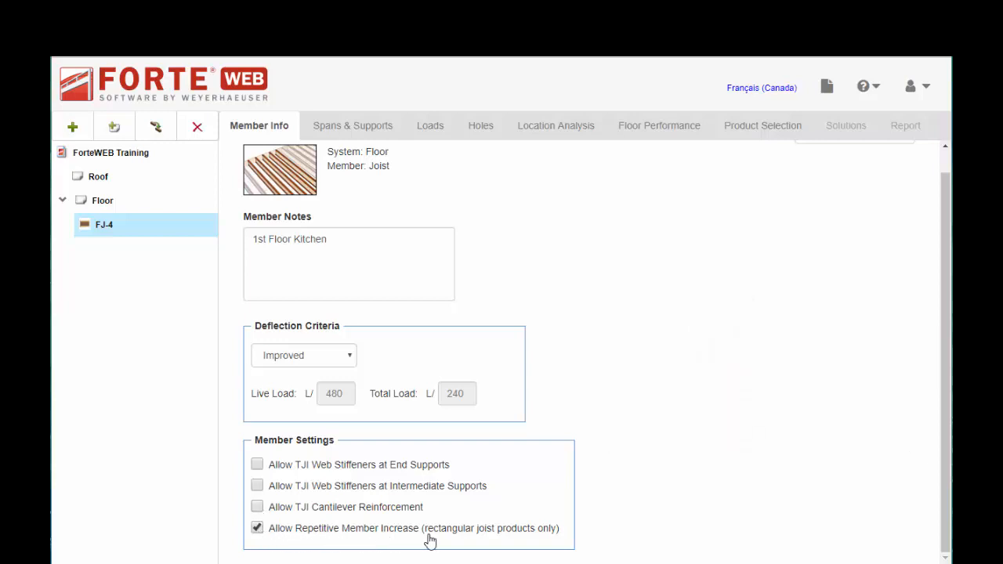
{"action": "mouse_move", "coordinate": [420, 538]}
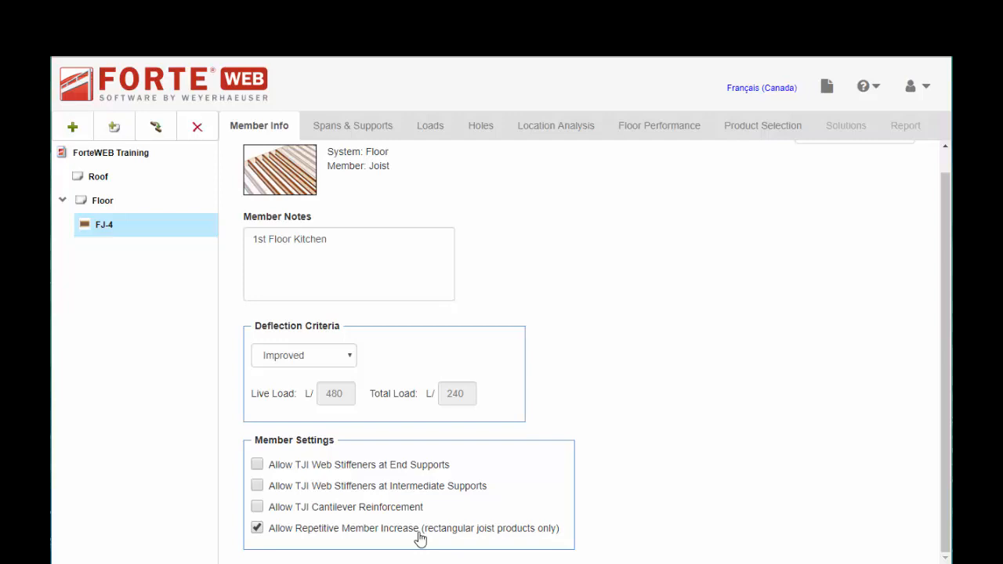
{"action": "mouse_move", "coordinate": [433, 535]}
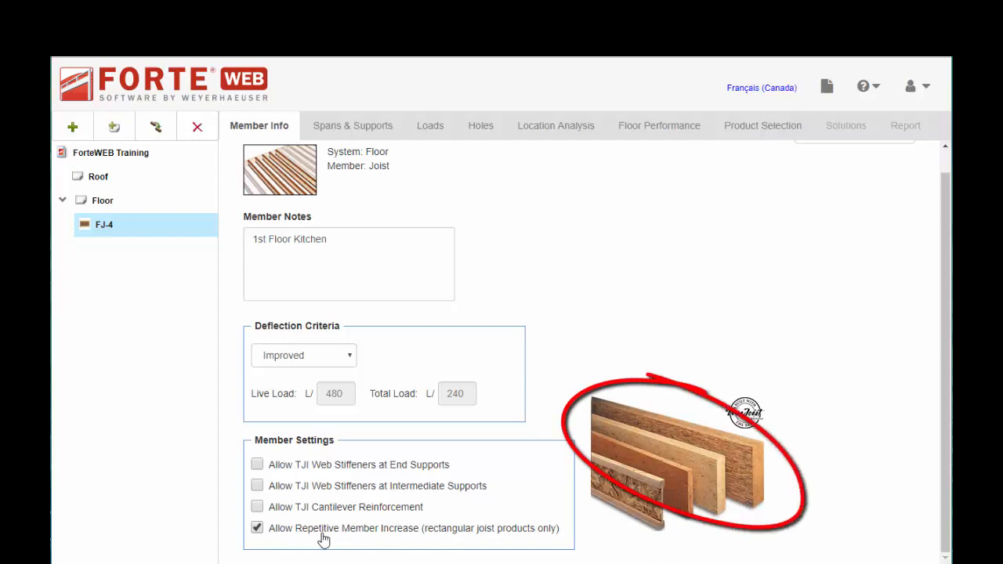
{"action": "mouse_move", "coordinate": [384, 535]}
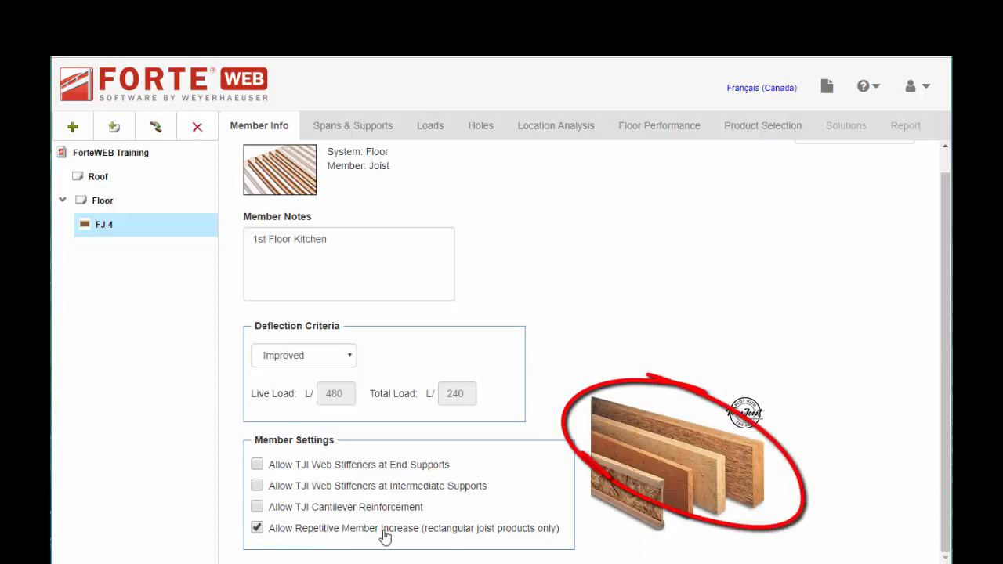
{"action": "mouse_move", "coordinate": [435, 533]}
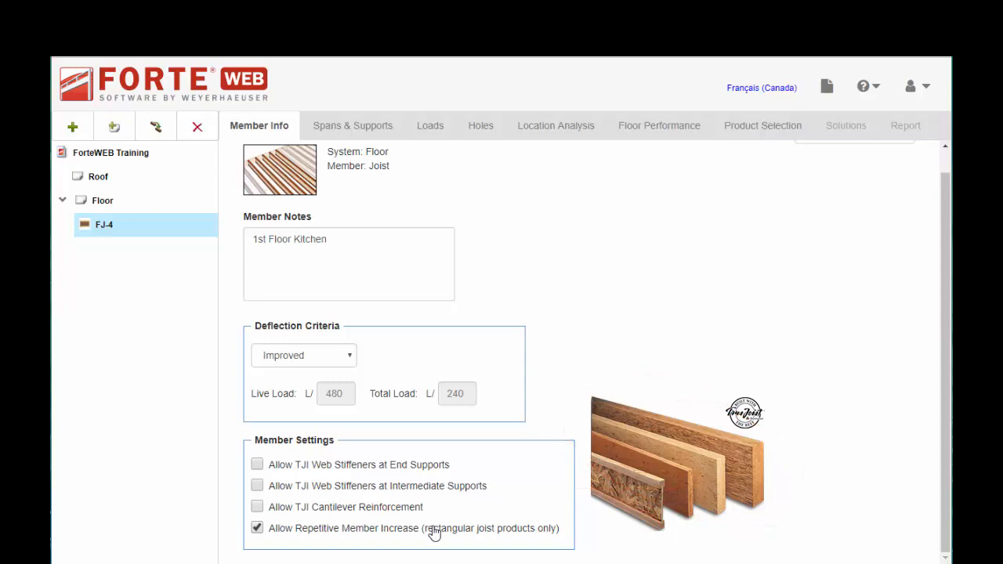
{"action": "left_click", "coordinate": [257, 527]}
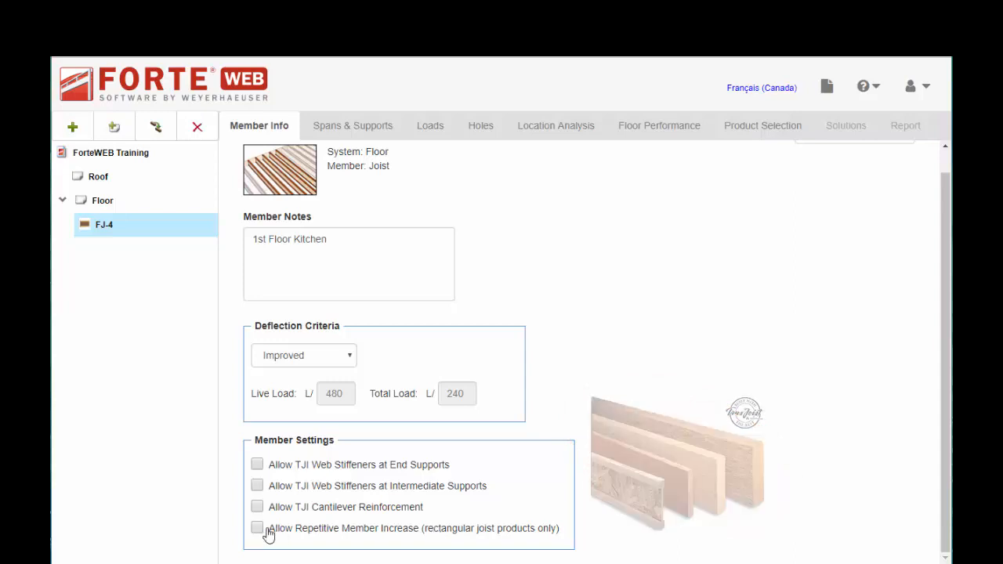
{"action": "left_click", "coordinate": [257, 527]}
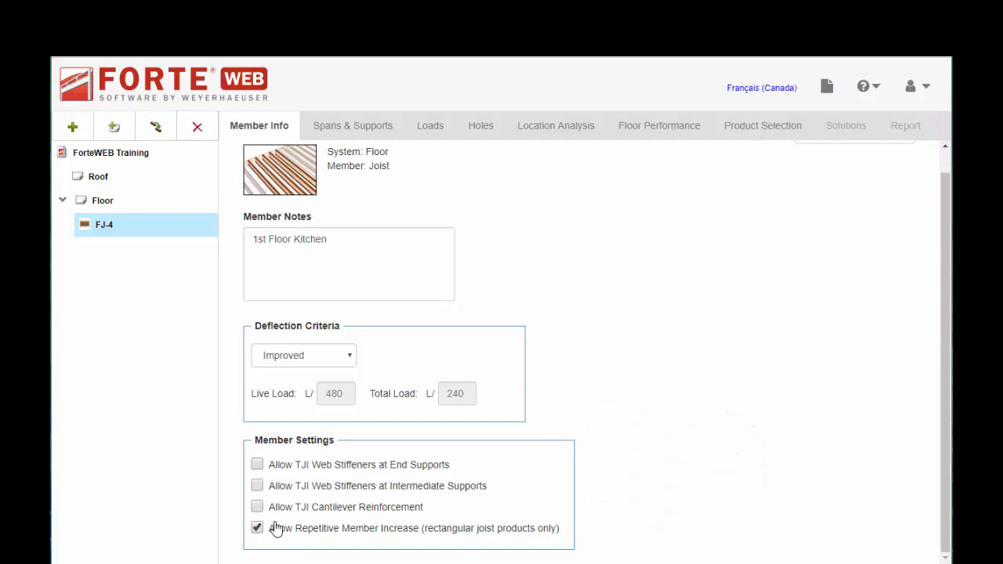
{"action": "mouse_move", "coordinate": [297, 516]}
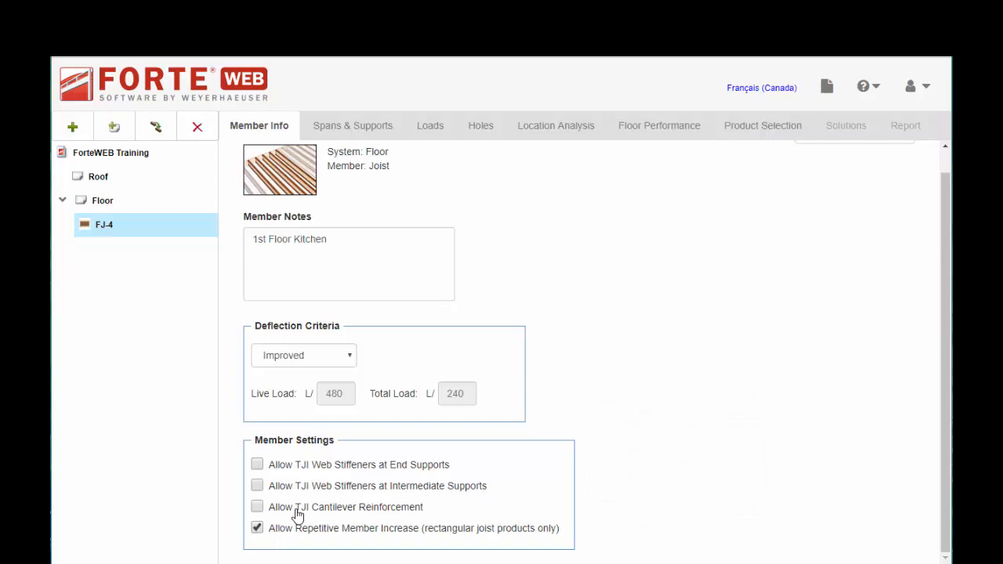
{"action": "left_click", "coordinate": [257, 464]}
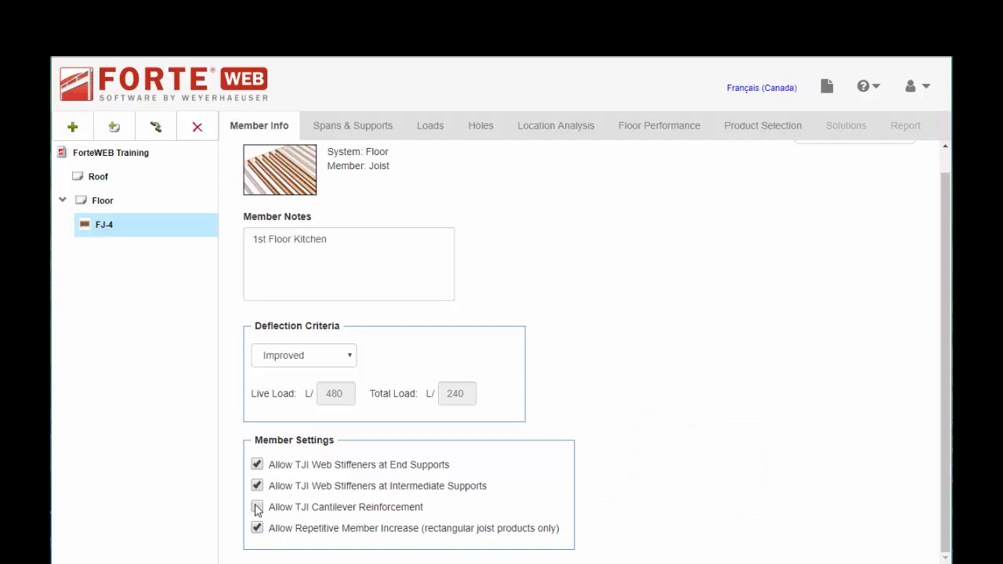
- Scroll up to view the NBCC TEST Floor: Drop Beam's connections dropdown
{"action": "scroll", "scroll_direction": "up", "scroll_amount": 3}
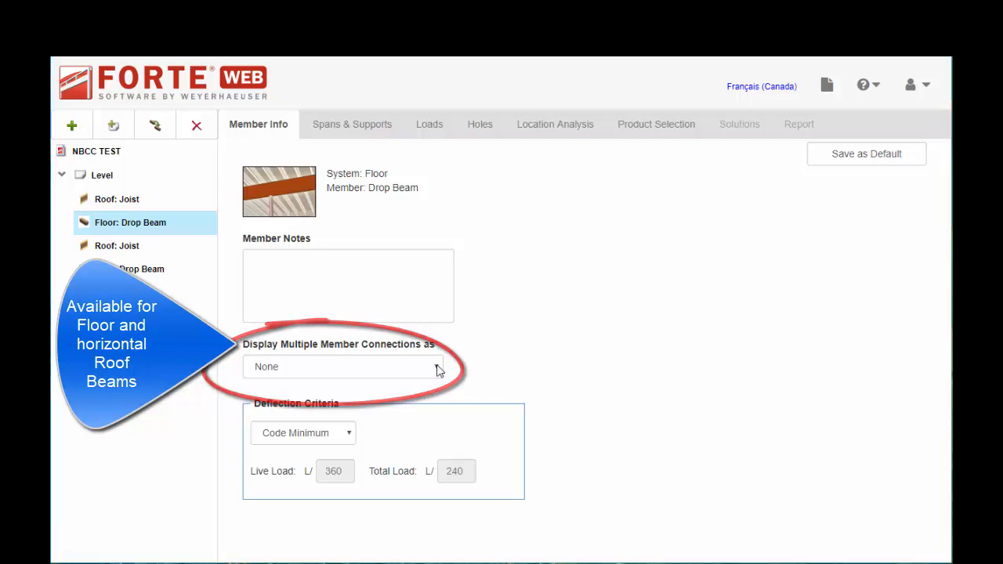
- Set 'Display Multiple Member Connections as' to Full Length for the Floor: Drop Beam
{"action": "left_click", "coordinate": [343, 366]}
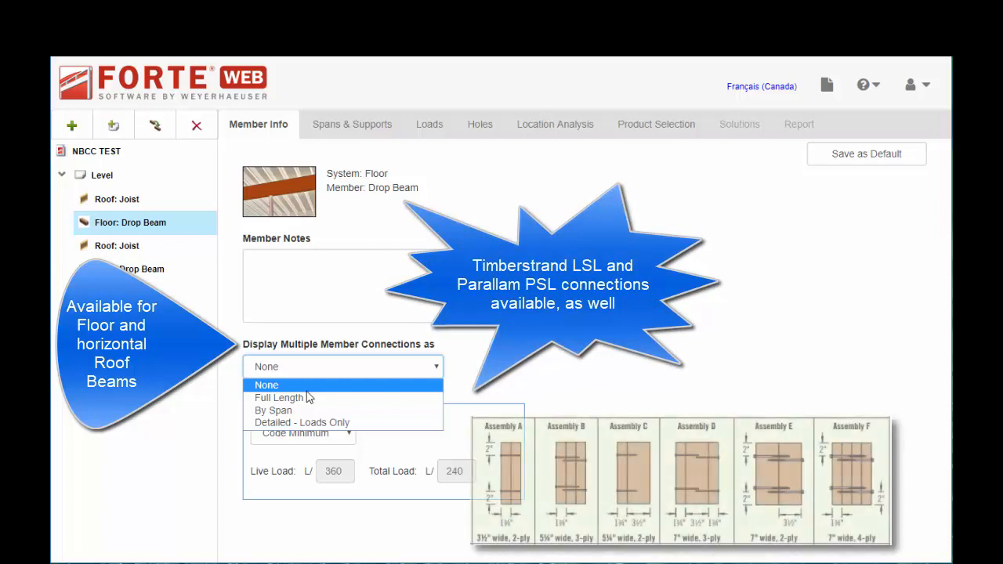
{"action": "mouse_move", "coordinate": [290, 397]}
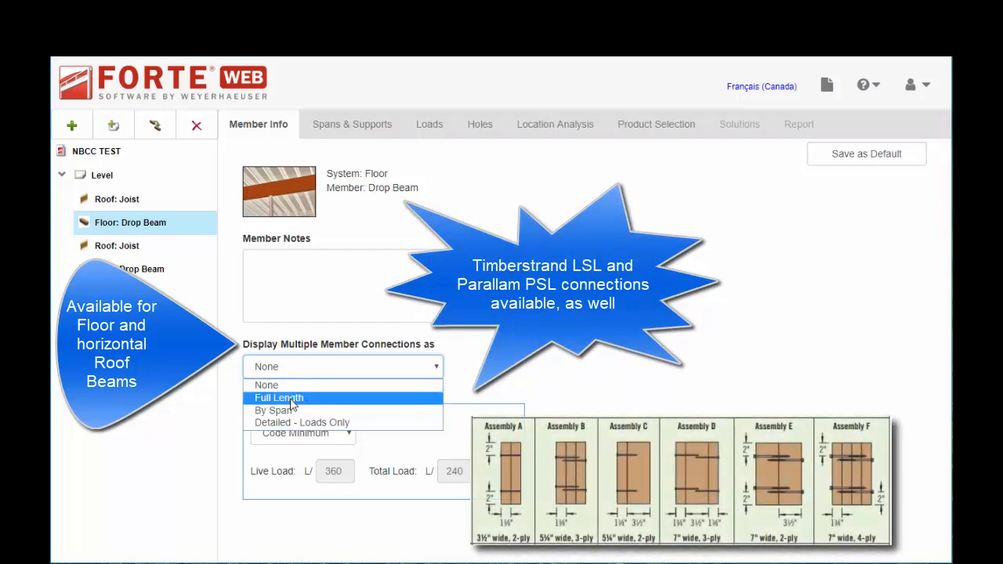
{"action": "mouse_move", "coordinate": [301, 423]}
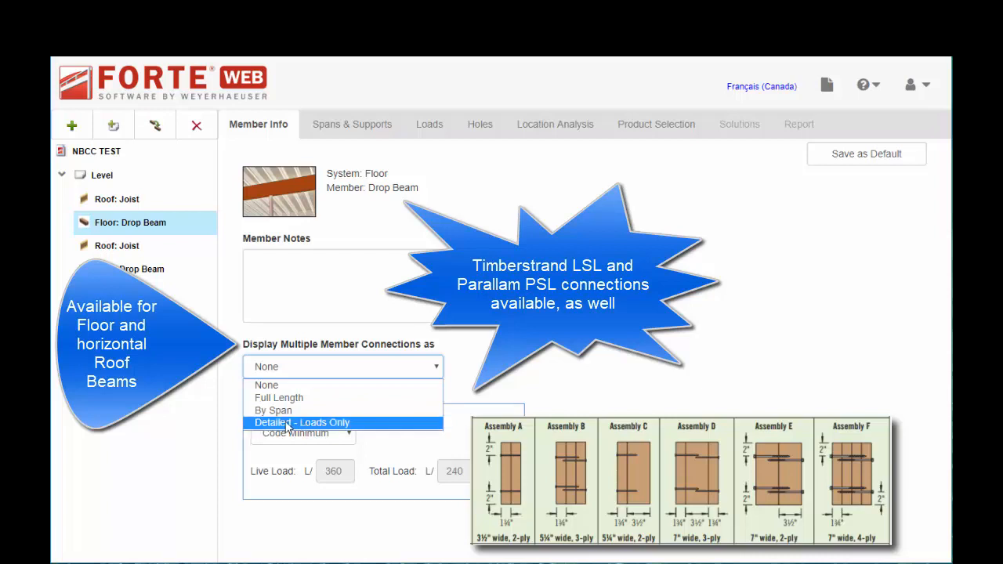
{"action": "mouse_move", "coordinate": [337, 434]}
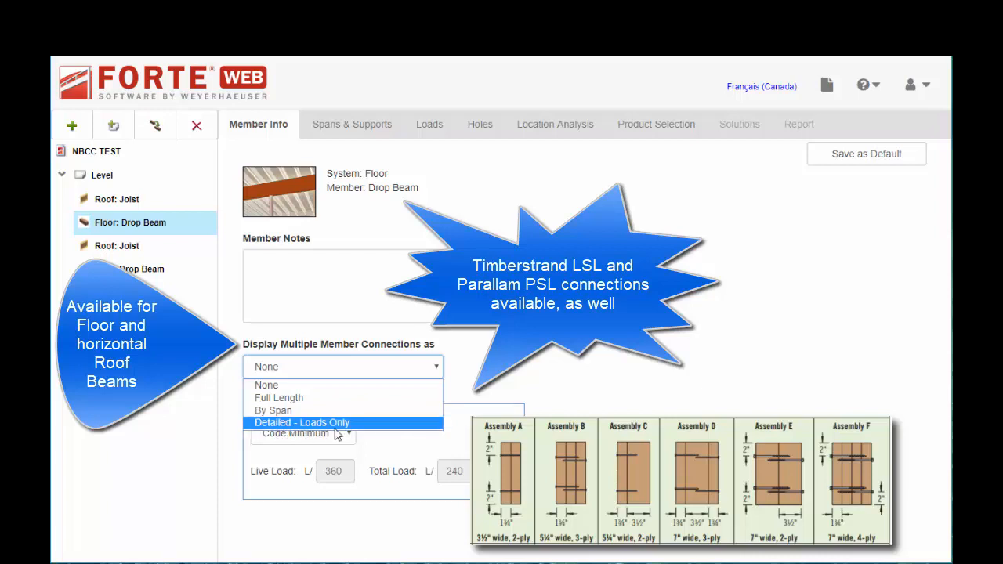
{"action": "mouse_move", "coordinate": [311, 385]}
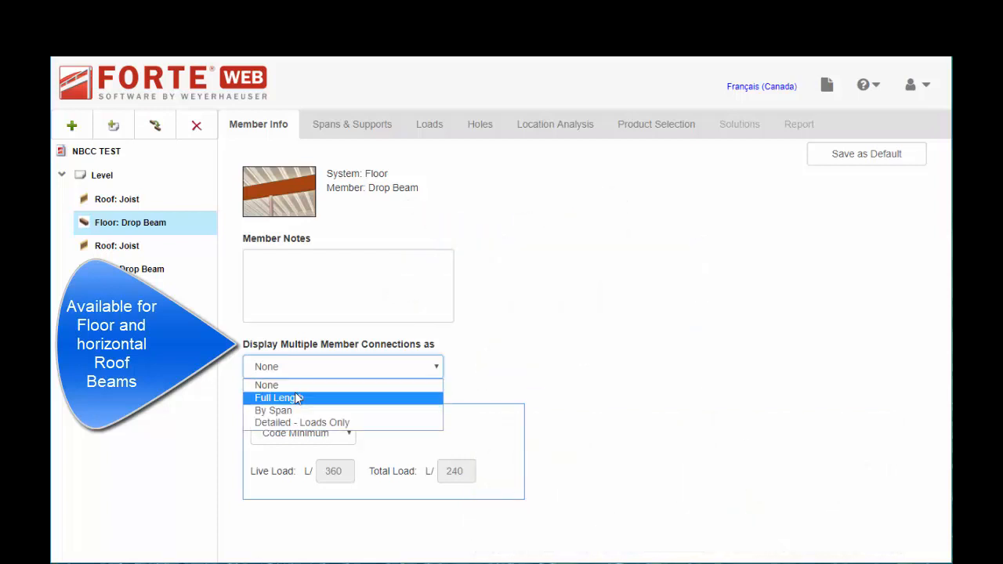
{"action": "left_click", "coordinate": [278, 398]}
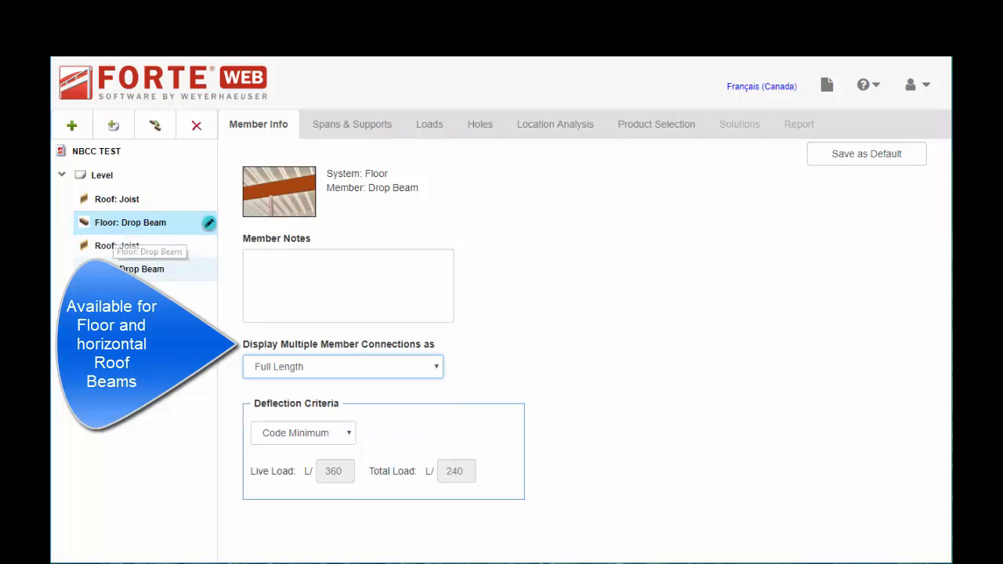
- View Roof: Joist's 4/12 member pitch, then Roof: Drop Beam's 0/12 pitch
{"action": "left_click", "coordinate": [117, 245]}
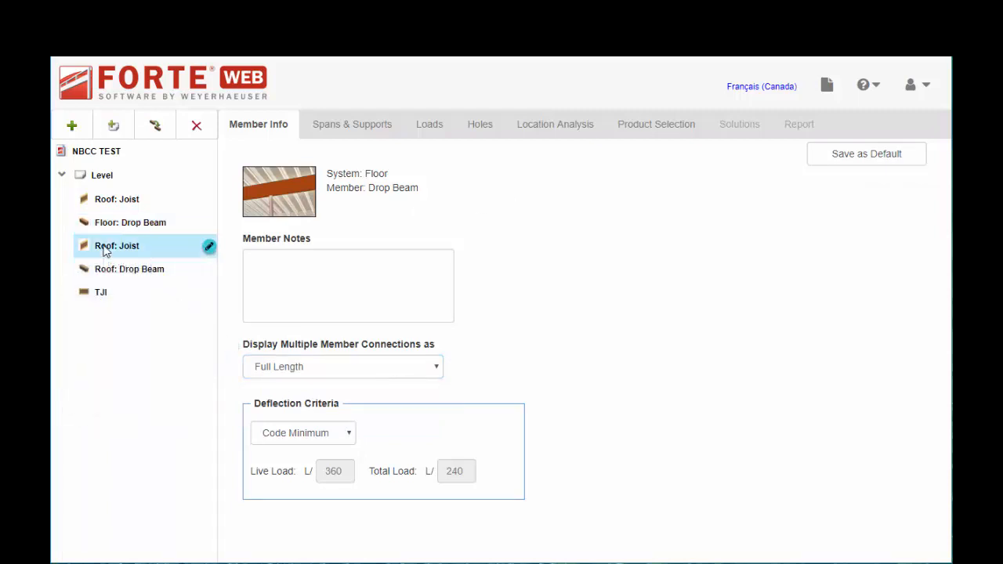
{"action": "left_click", "coordinate": [116, 245]}
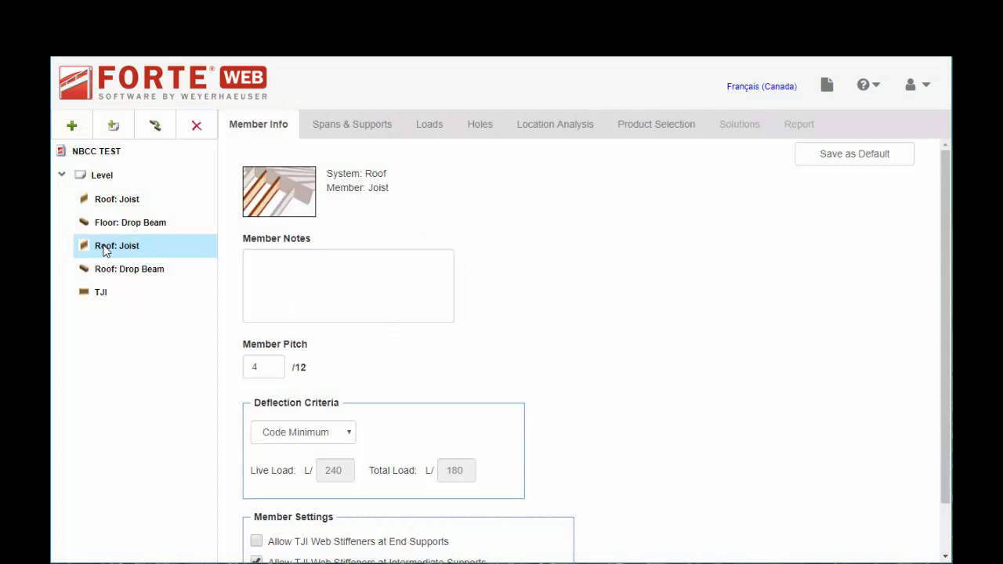
{"action": "mouse_move", "coordinate": [258, 353]}
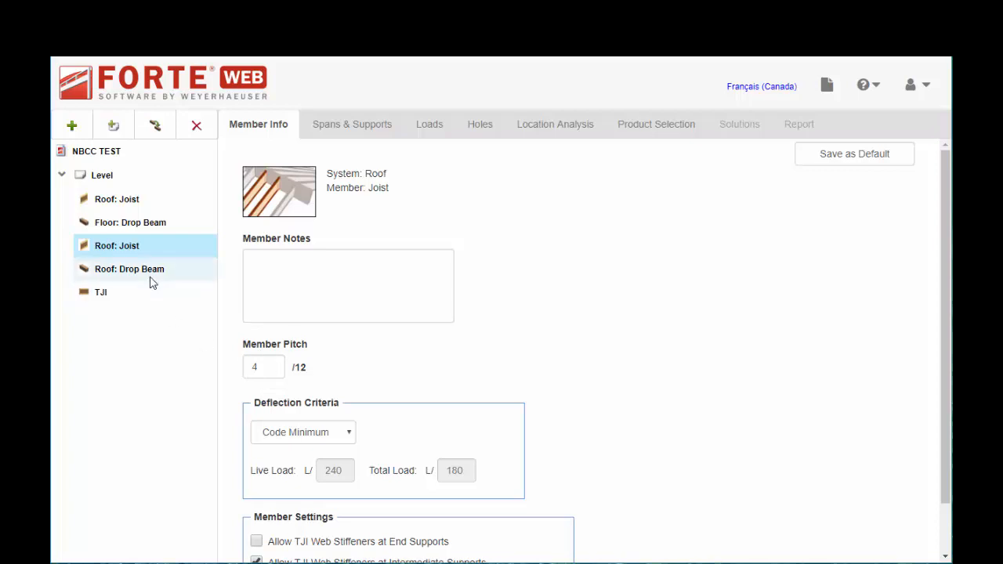
{"action": "mouse_move", "coordinate": [152, 315]}
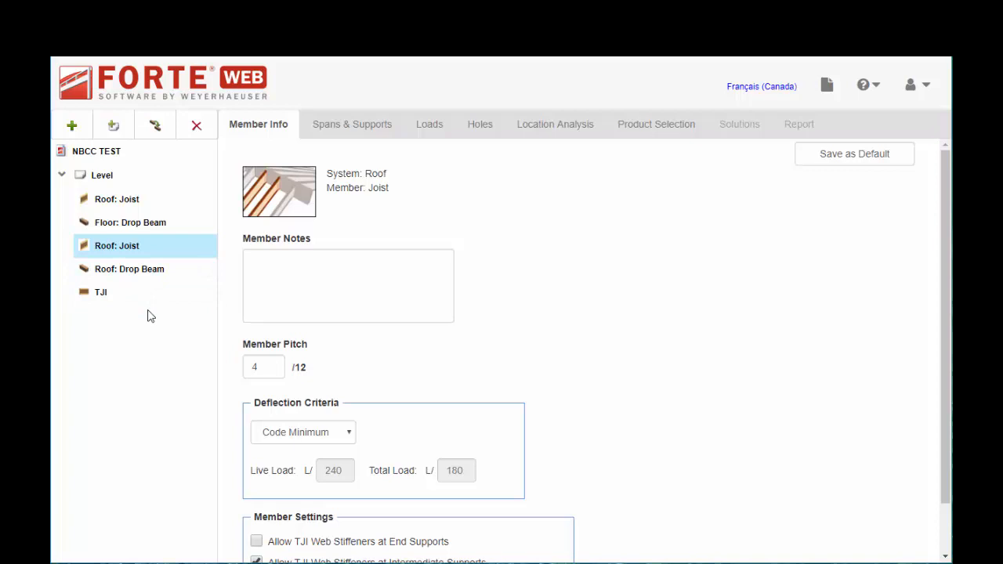
{"action": "mouse_move", "coordinate": [129, 268]}
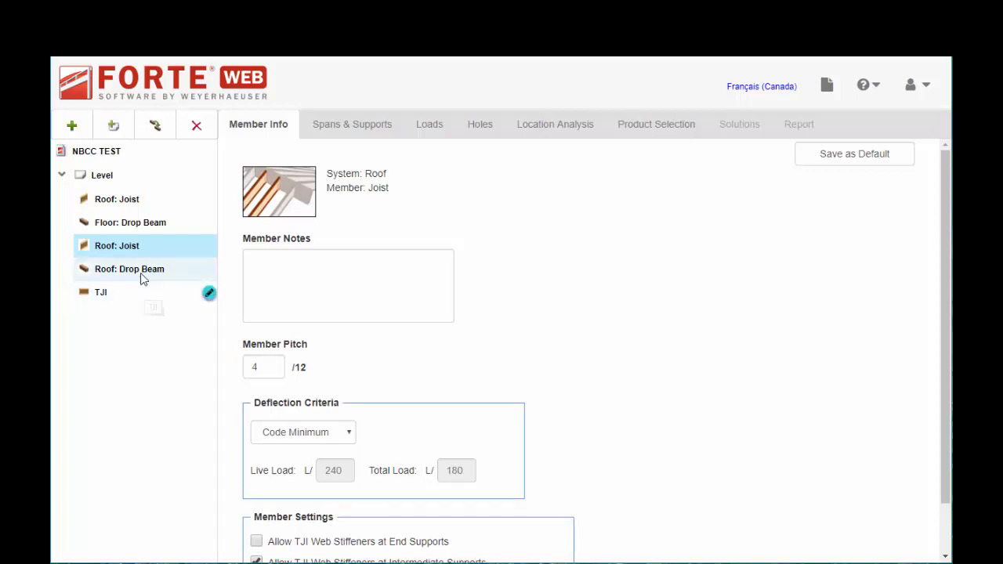
{"action": "left_click", "coordinate": [129, 269]}
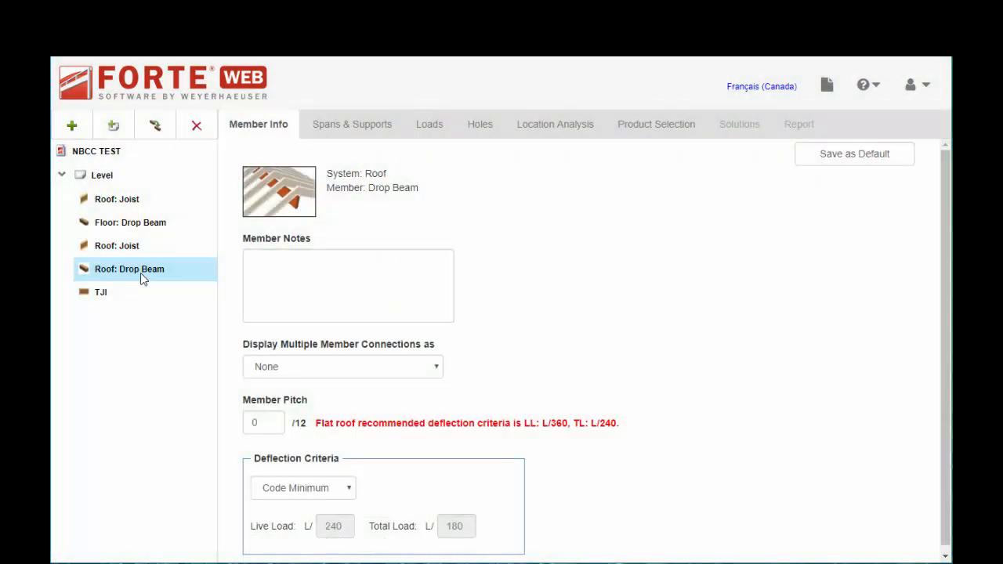
{"action": "mouse_move", "coordinate": [401, 430]}
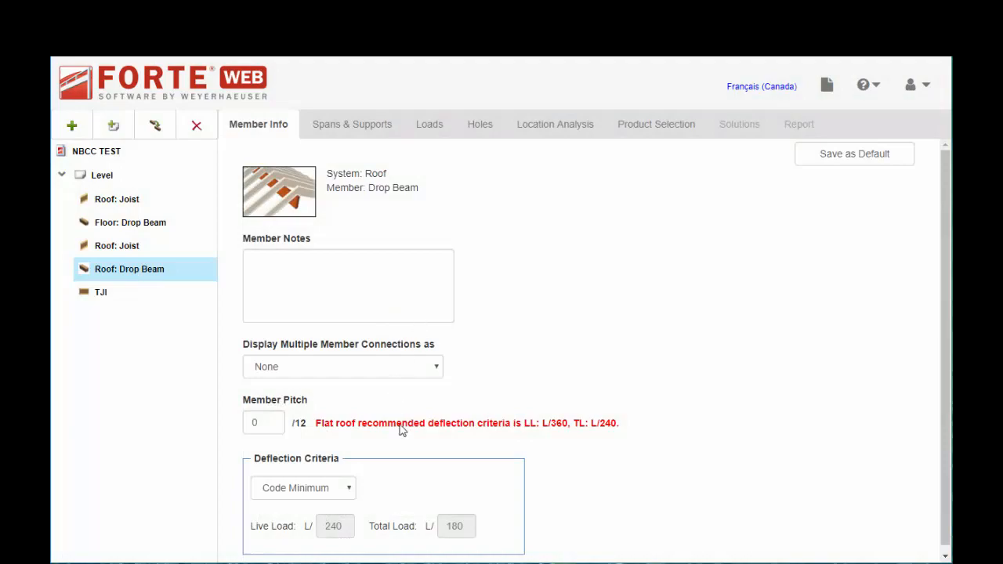